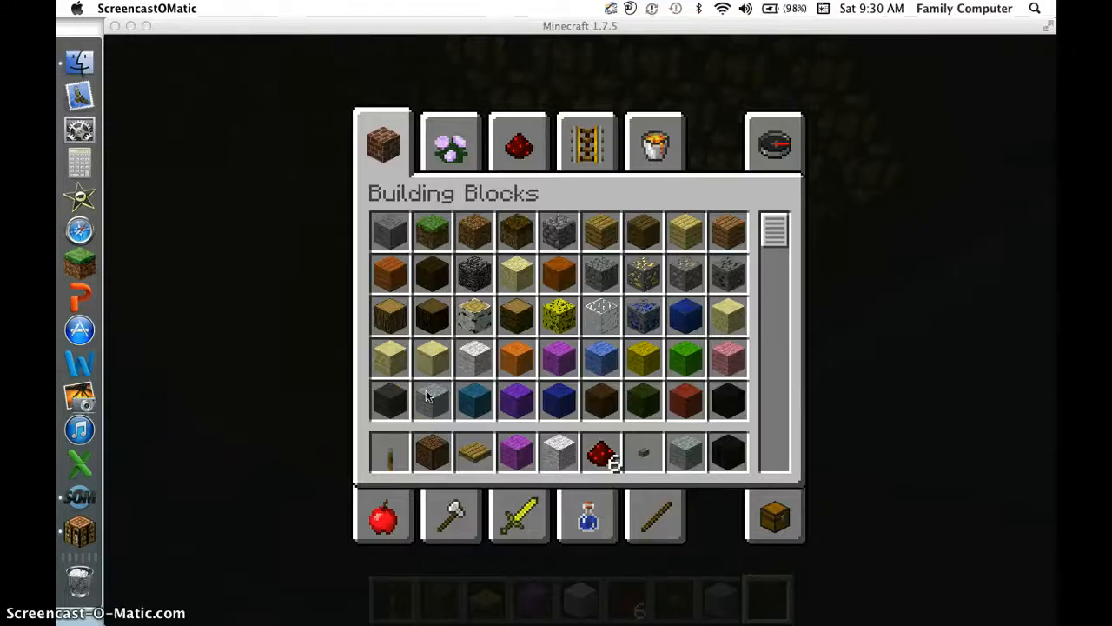
mouse_move(420, 398)
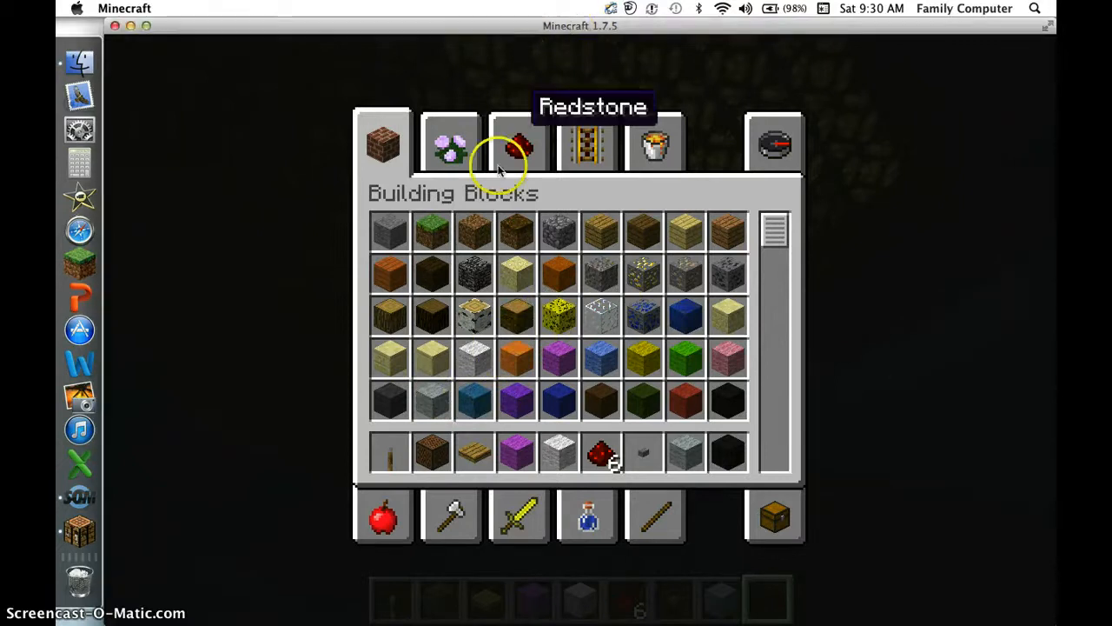
Dismiss the menu and fly above the build to view the lever in the stone top.
key(Escape)
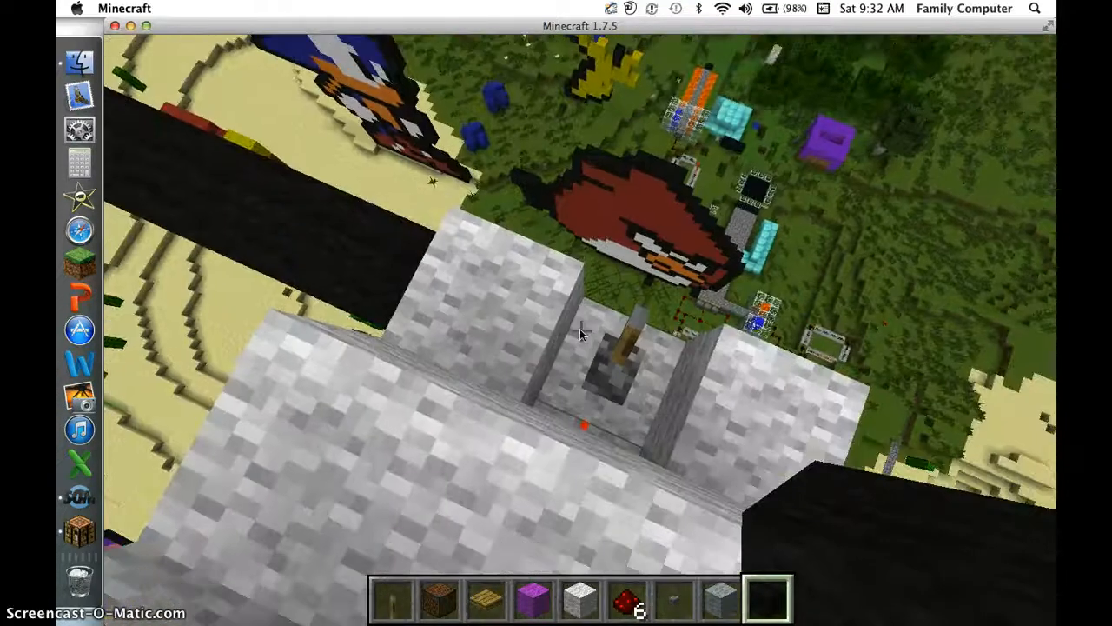
mouse_move(583, 333)
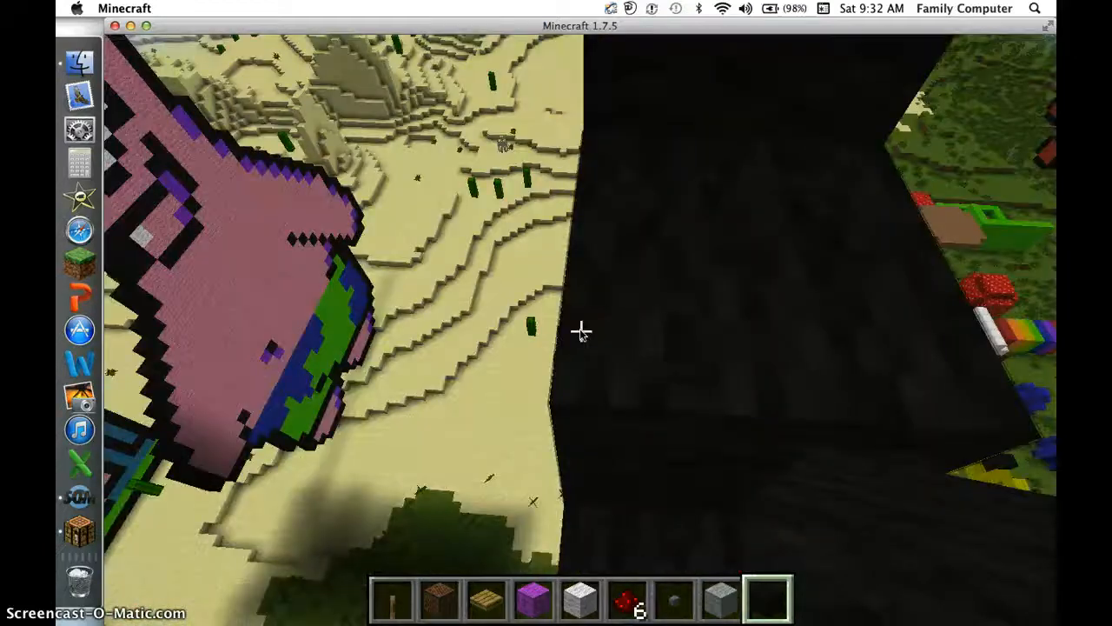
mouse_move(581, 330)
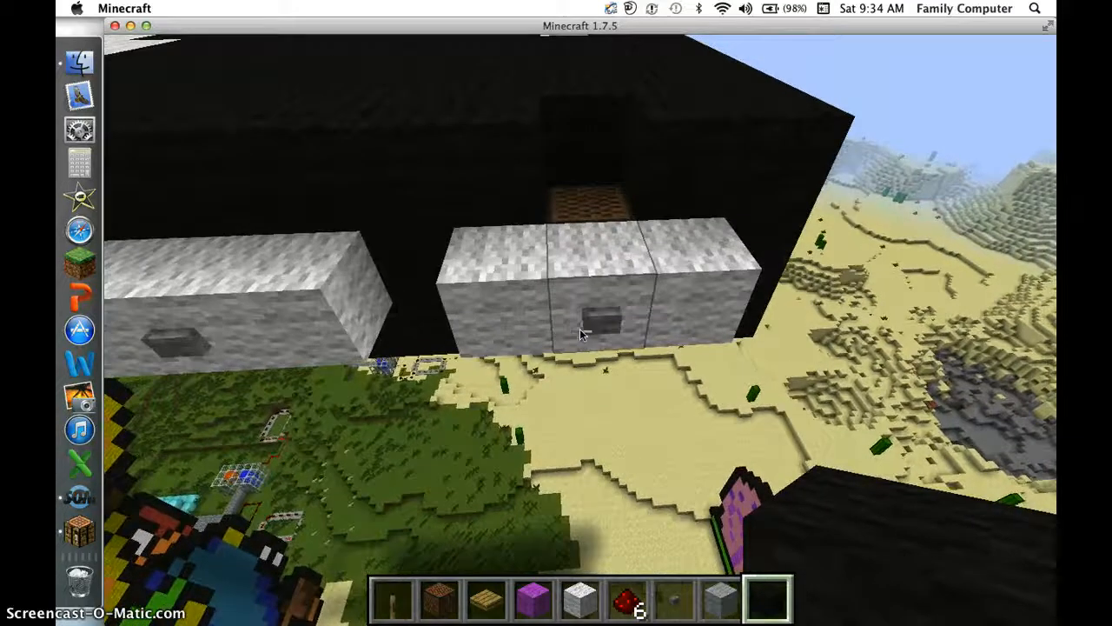
mouse_move(580, 330)
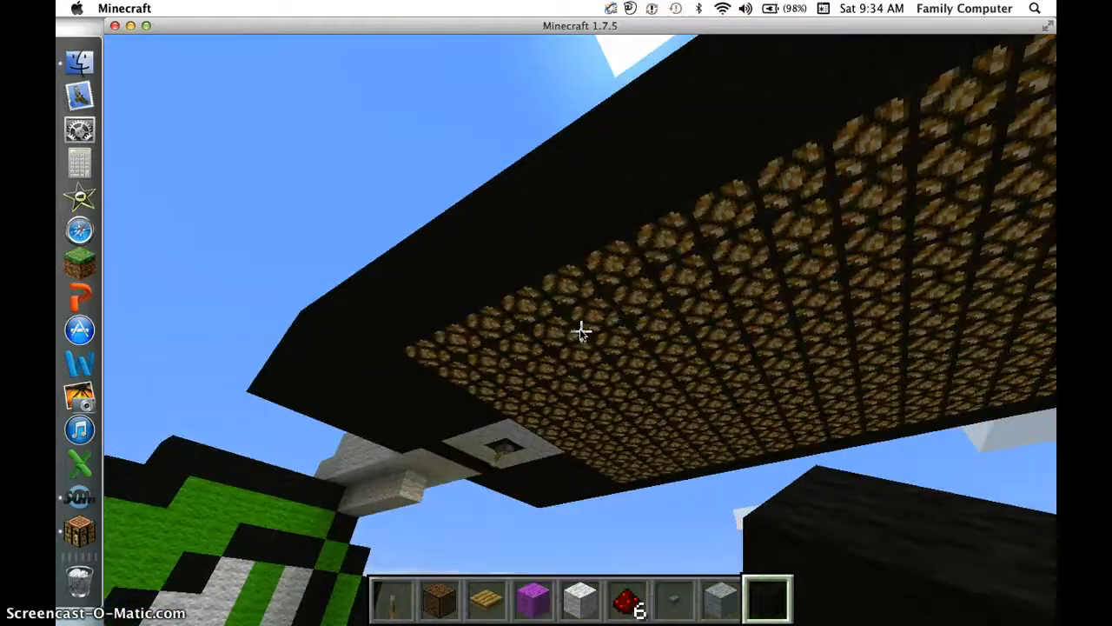
mouse_move(581, 332)
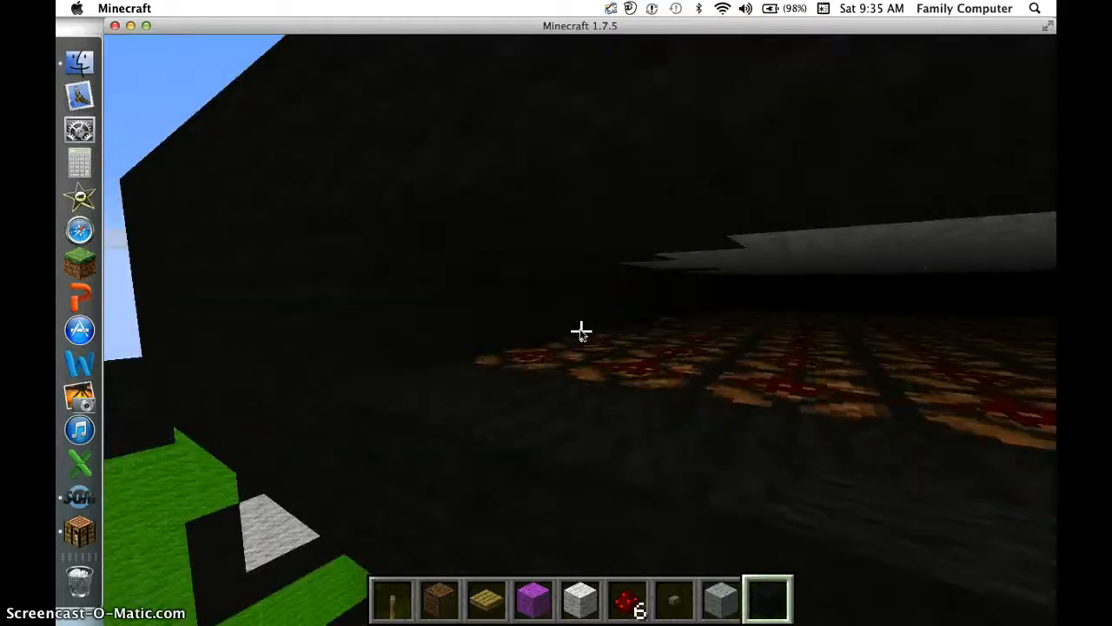
mouse_move(580, 330)
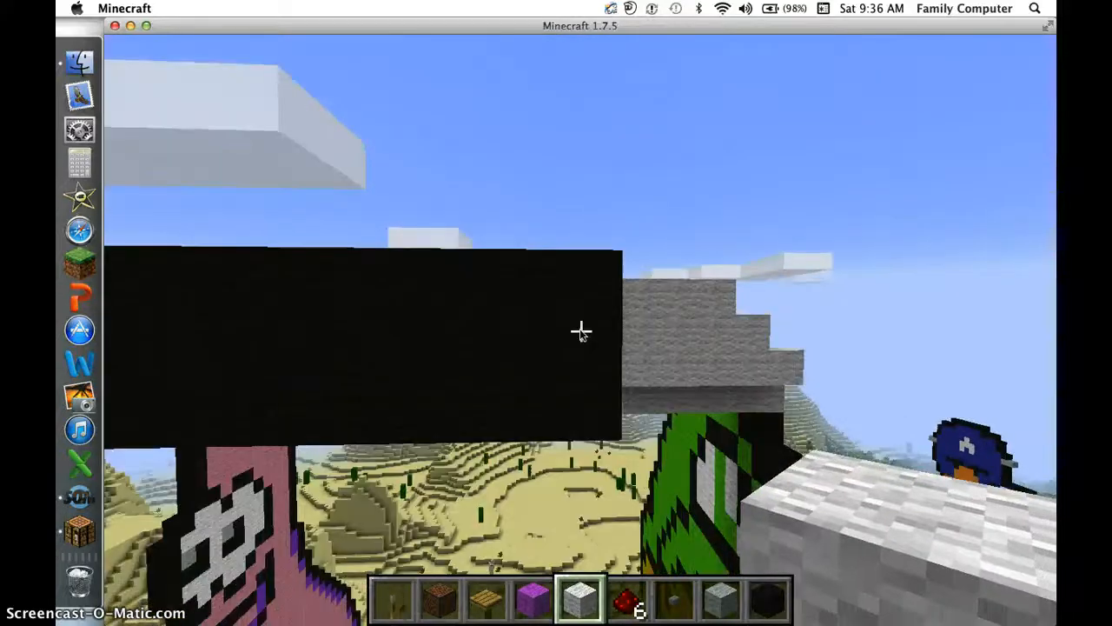
mouse_move(580, 330)
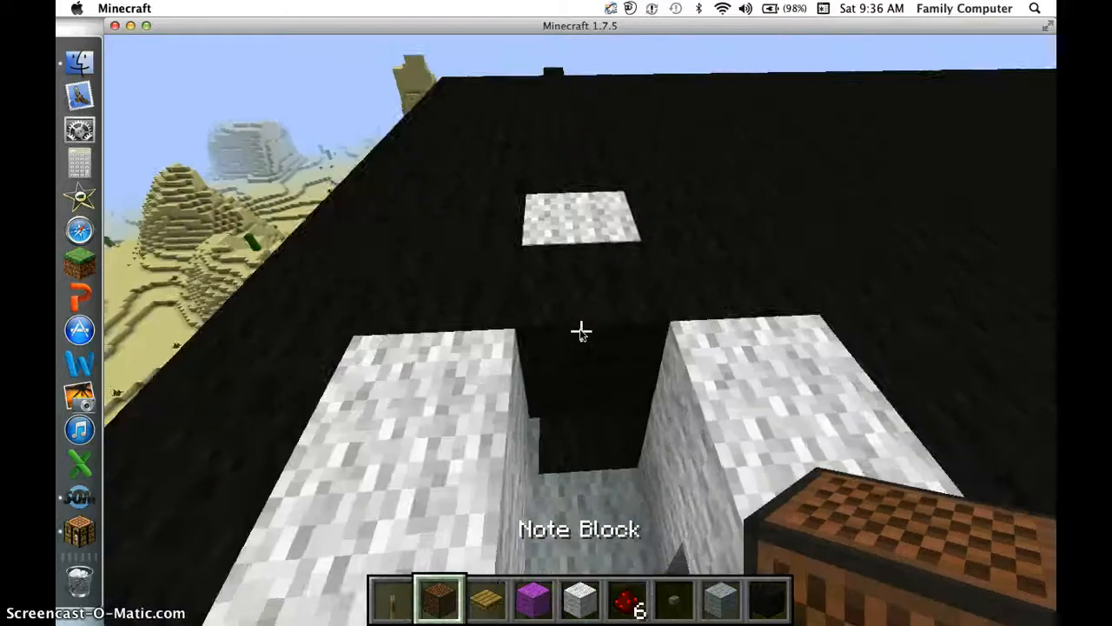
mouse_move(581, 330)
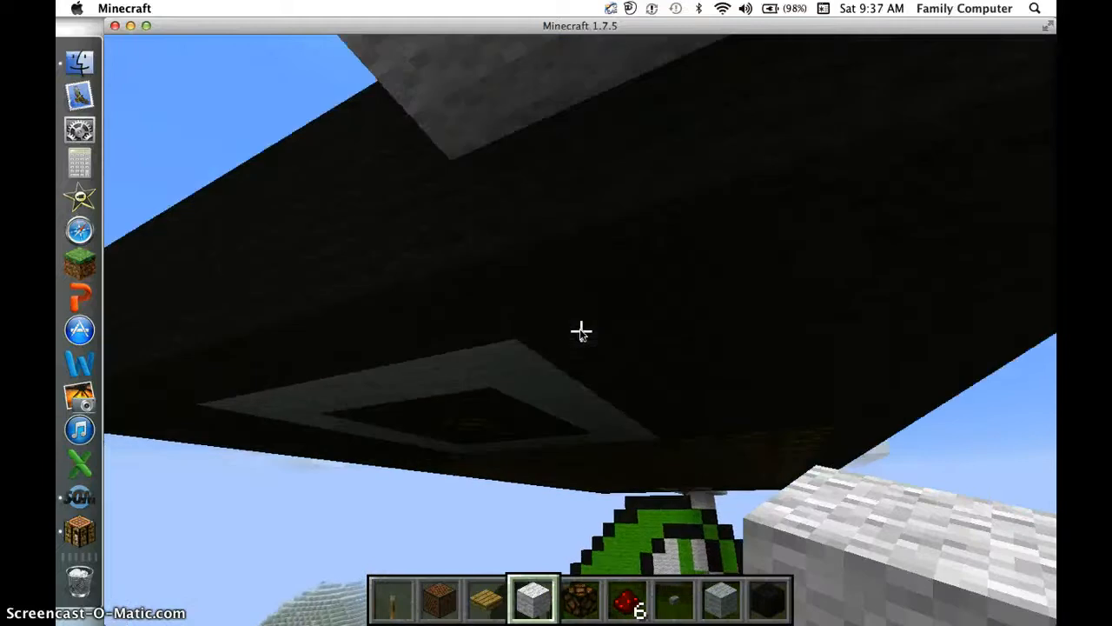
mouse_move(580, 332)
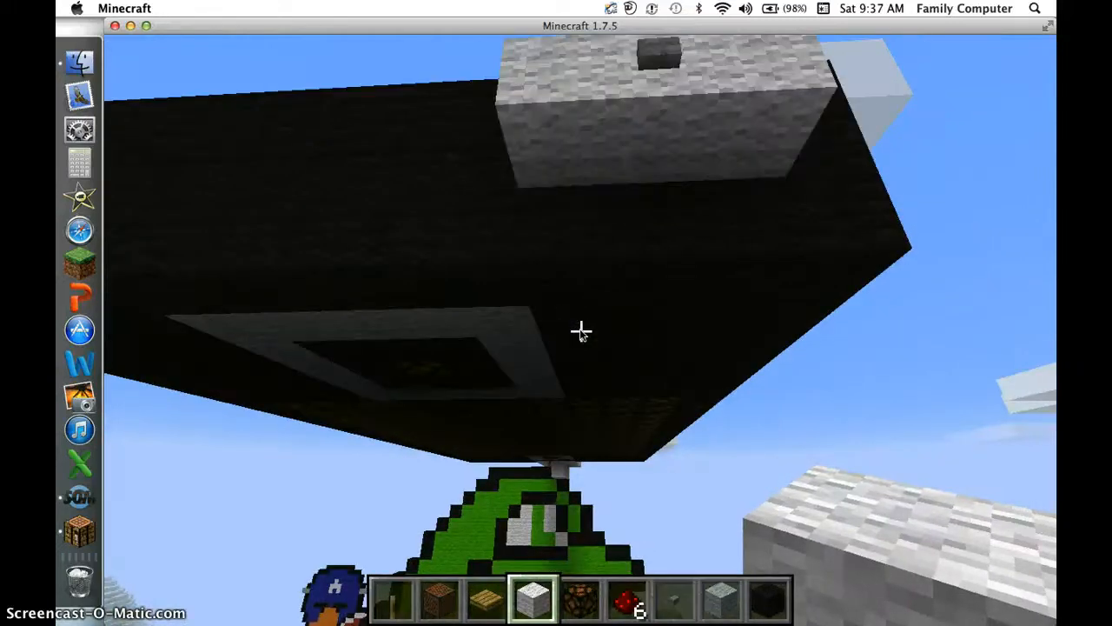
mouse_move(580, 332)
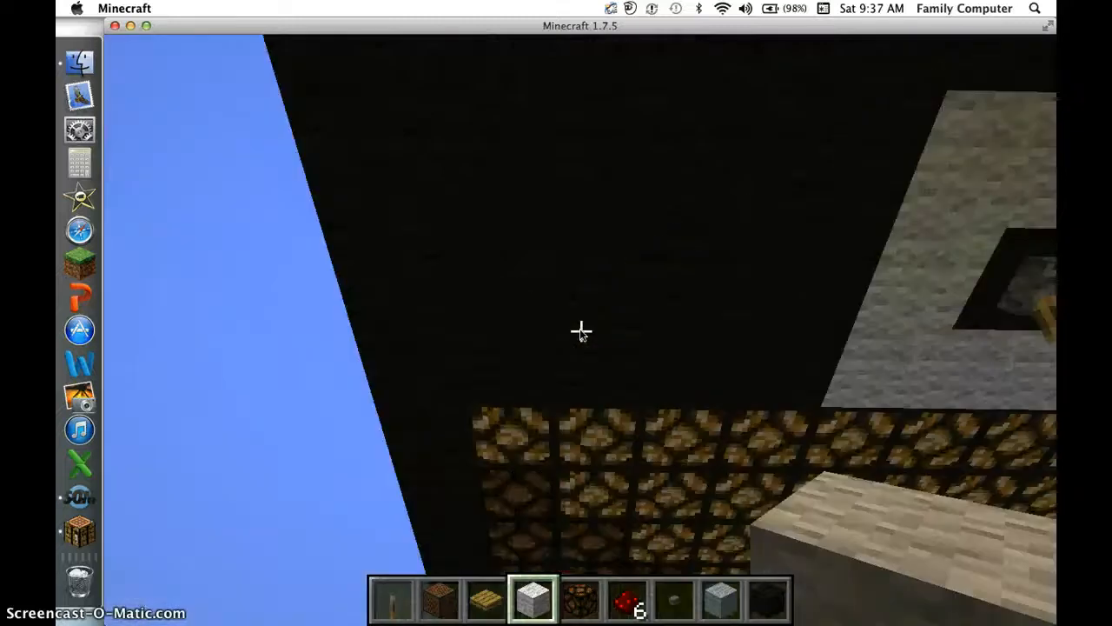
mouse_move(580, 330)
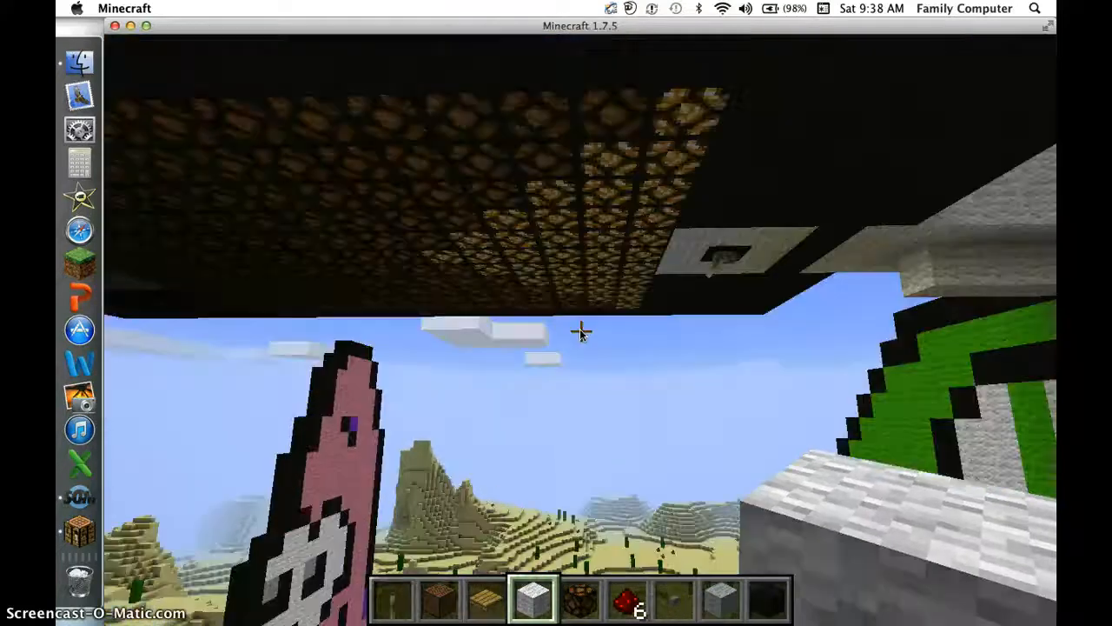
mouse_move(581, 332)
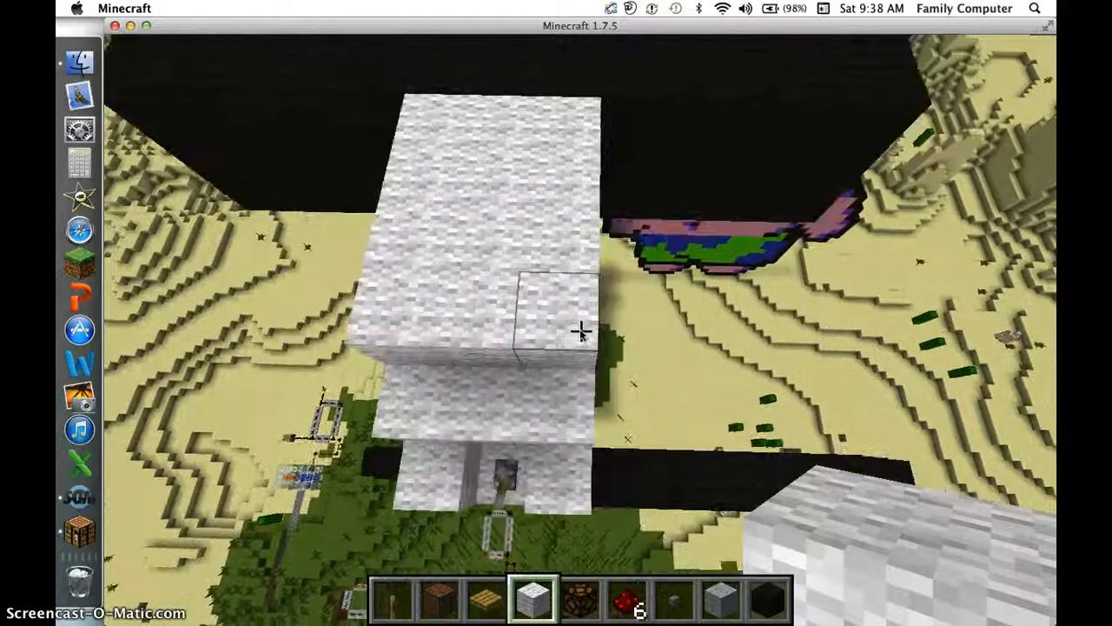
mouse_move(580, 331)
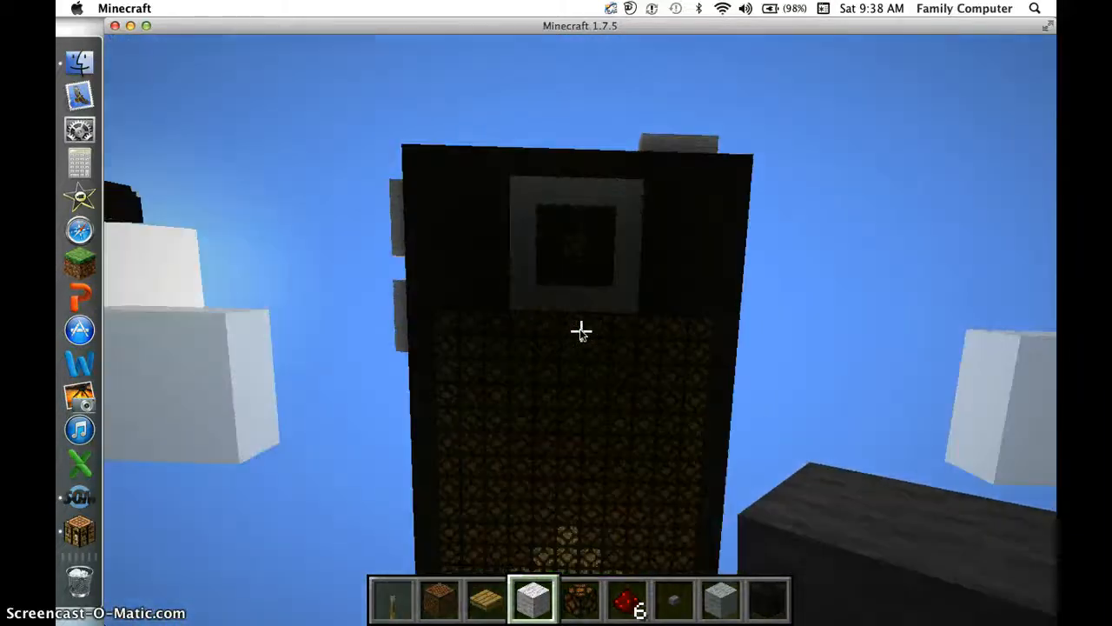
Pause the game so the Game menu shows over the phone's lamp-grid screen.
key(Escape)
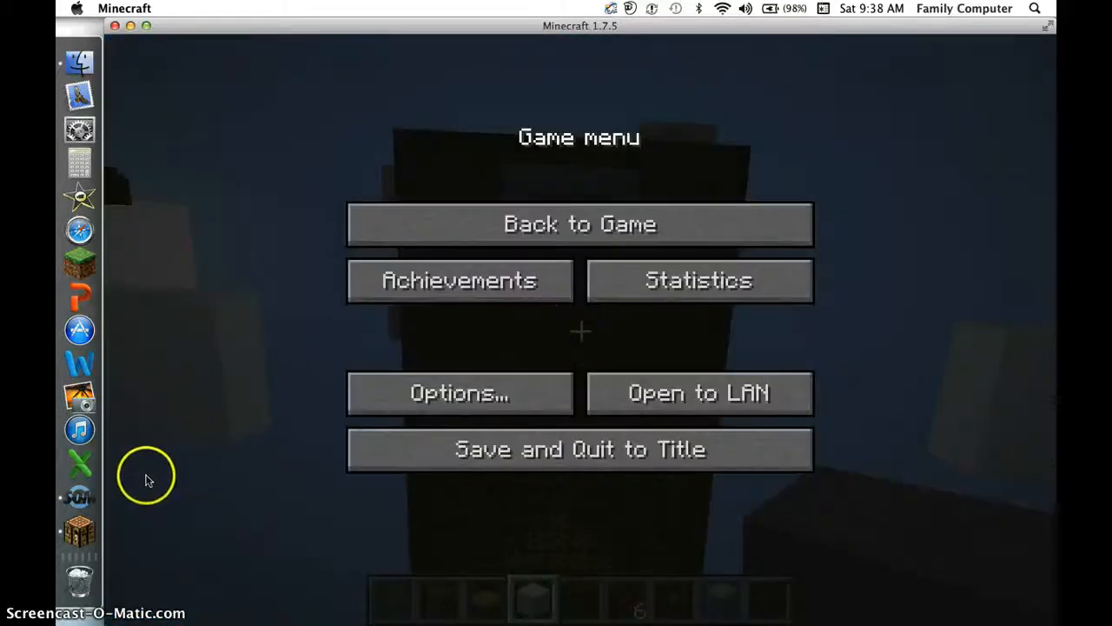
mouse_move(148, 513)
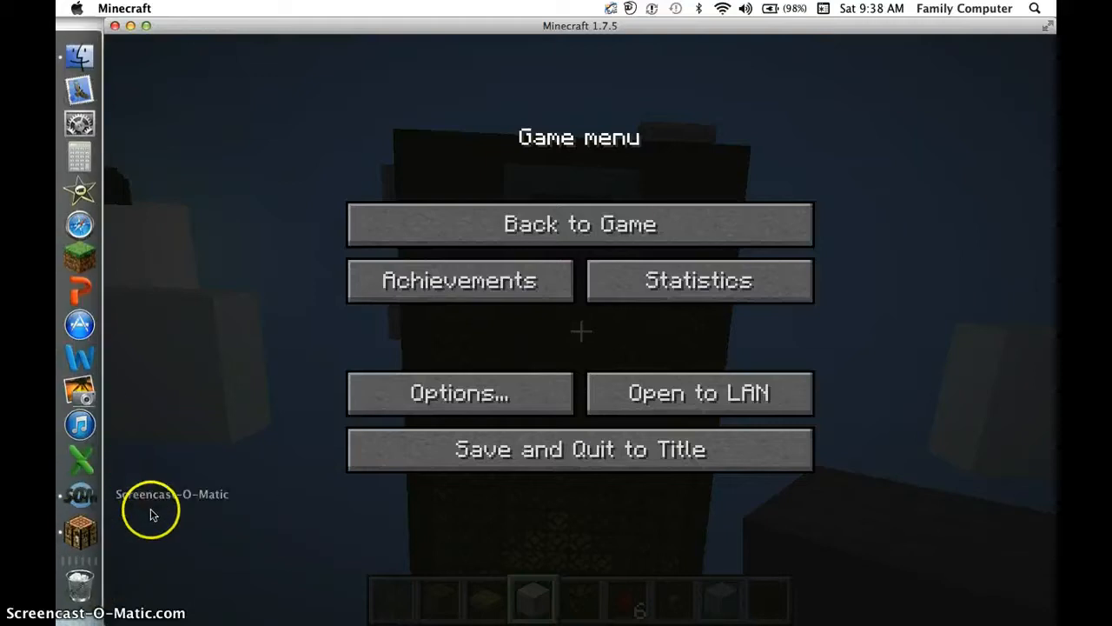